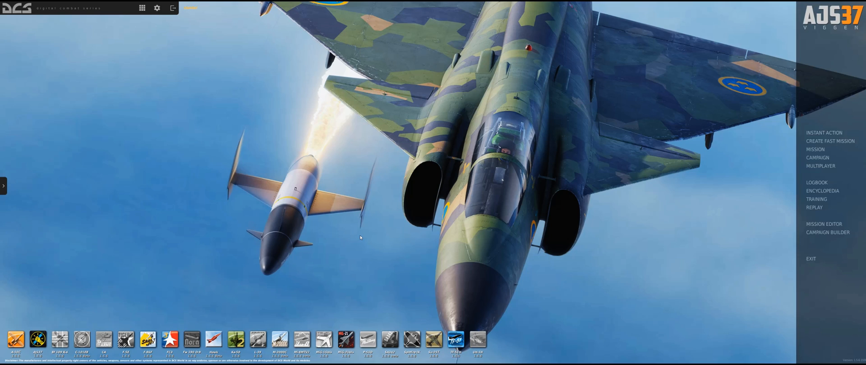
mouse_move(366, 234)
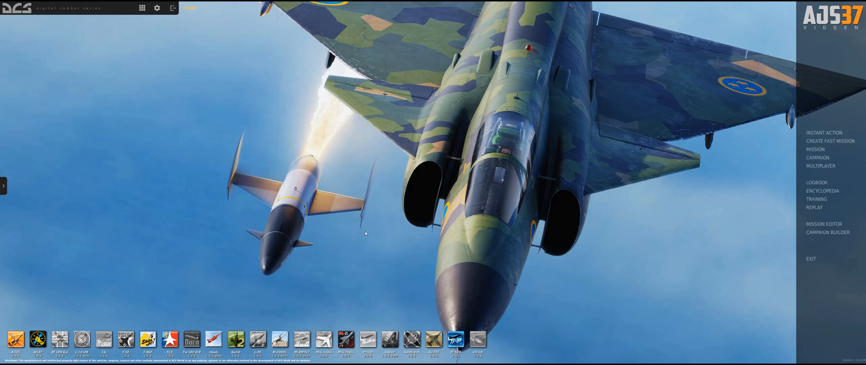
mouse_move(765, 231)
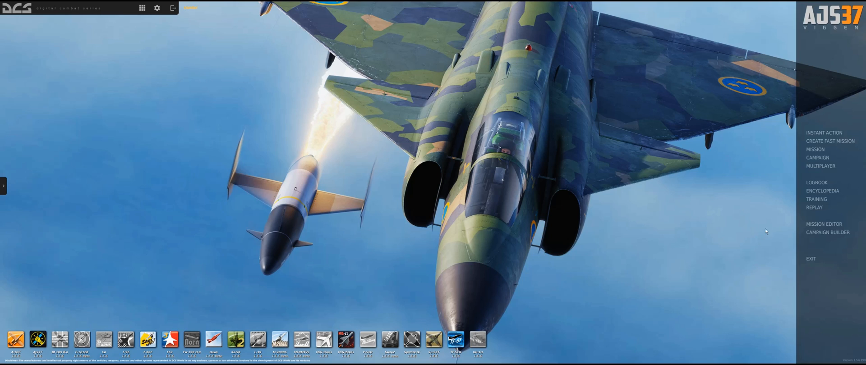
mouse_move(823, 224)
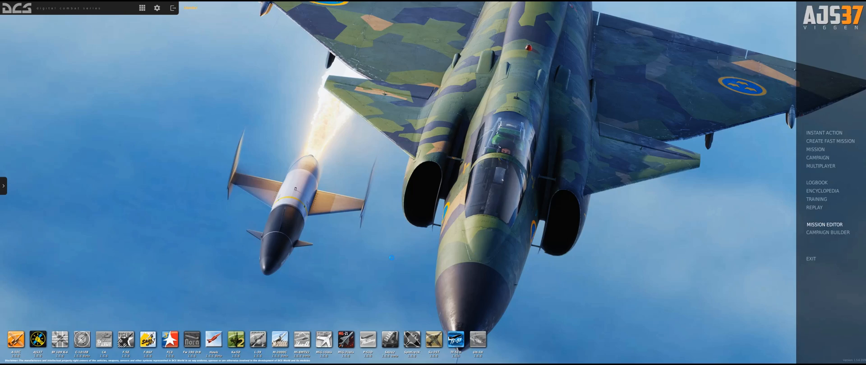
Step: Open the Mission Editor on a new blank mission on the Caucasus map
left_click(823, 224)
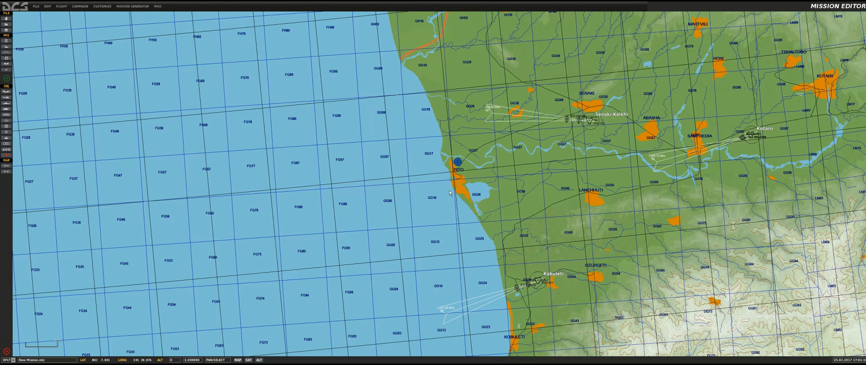
mouse_move(467, 130)
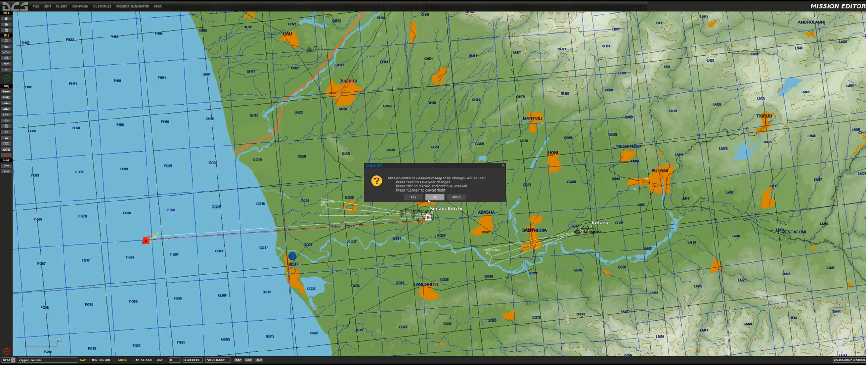
Step: Answer the save prompt and change the Senaki-Kolkhi fighter group's type to M-2000C
left_click(435, 197)
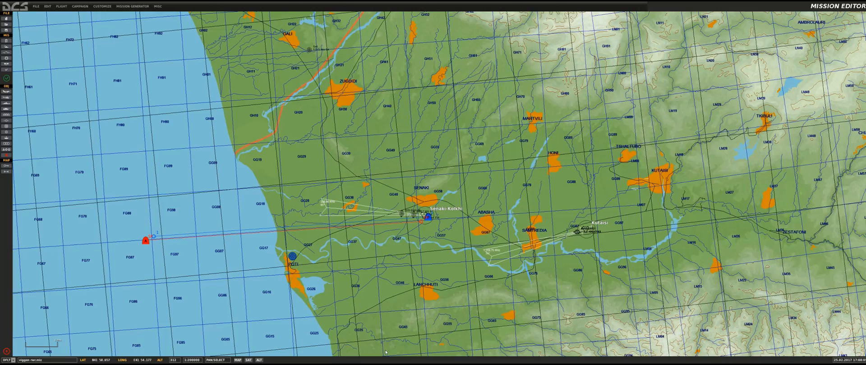
left_click(427, 217)
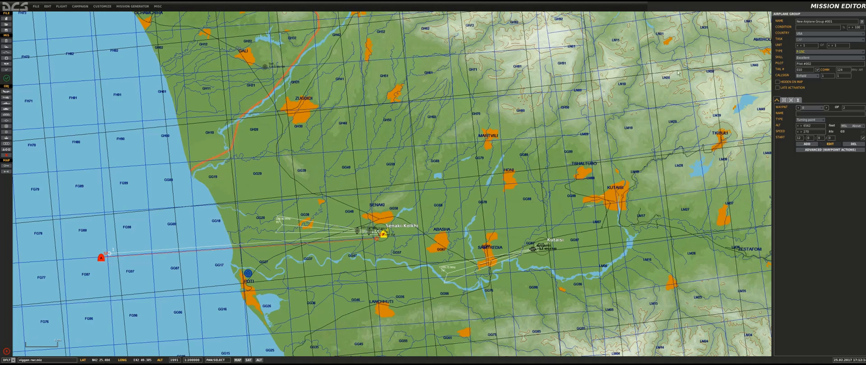
left_click(818, 51)
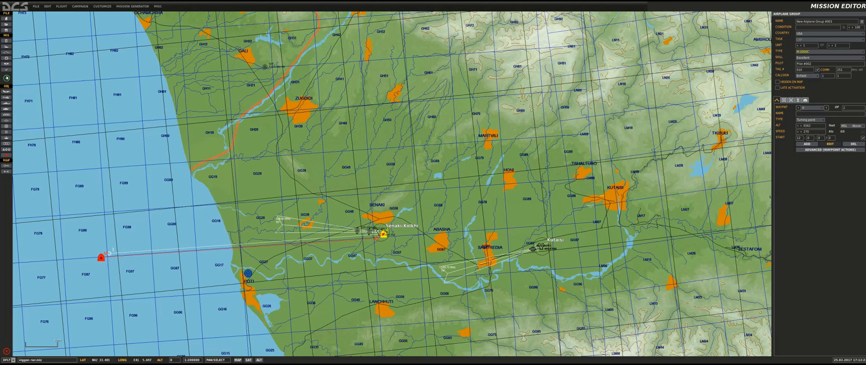
left_click(37, 5)
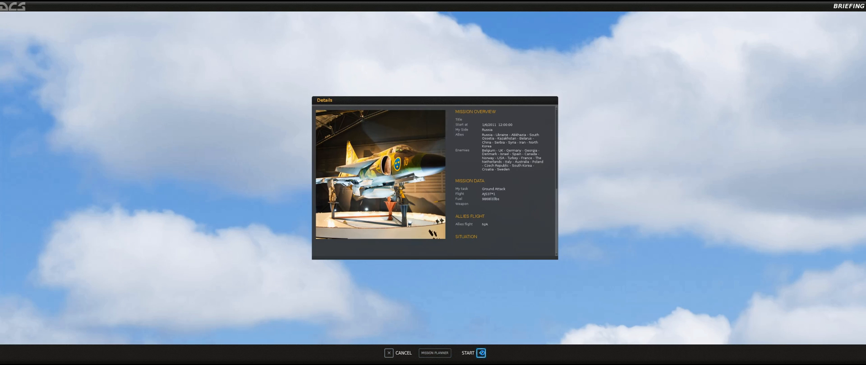
Step: Start the M-2000C test flight from the mission briefing
left_click(468, 353)
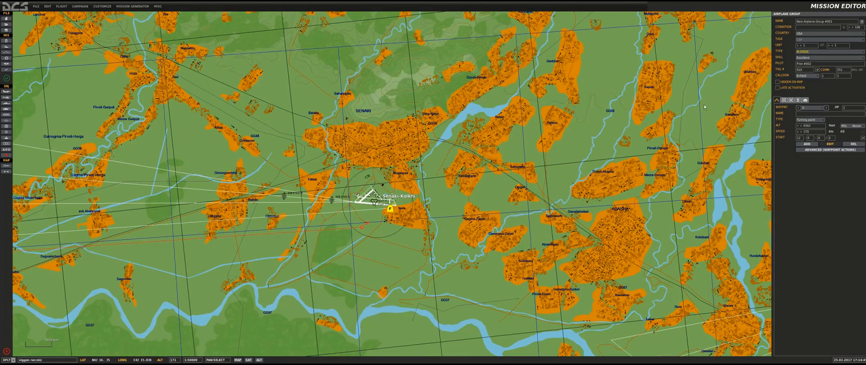
Step: Switch the fighter group to MiG-21Bis and open its payload loadout editor
left_click(827, 52)
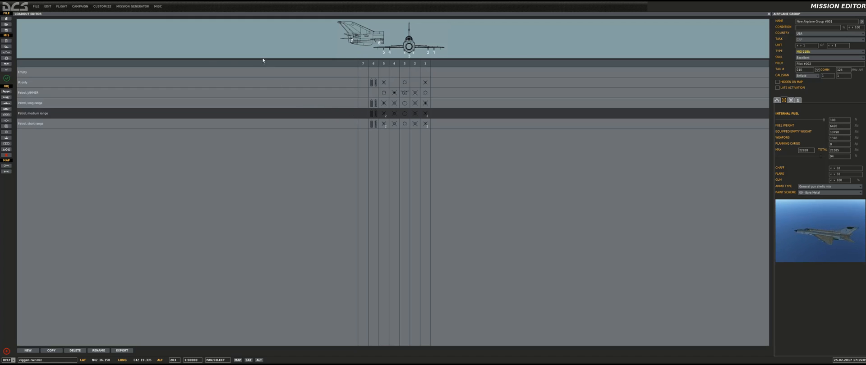
Step: Pick the fighter's loadout, then make the group a Russian Su-33
left_click(36, 6)
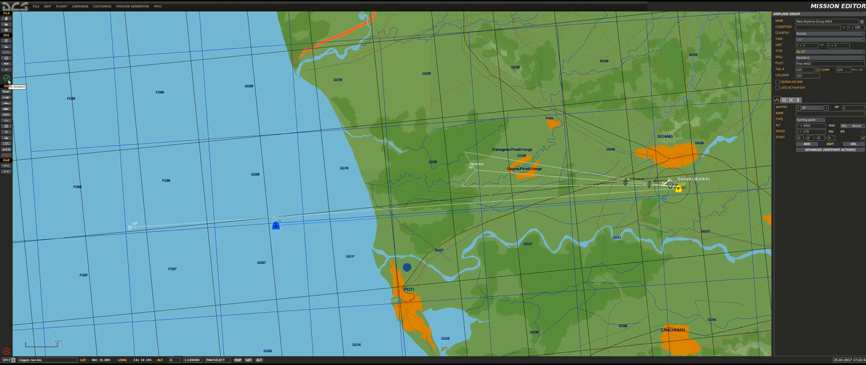
Step: Launch the updated mission and start flying from the briefing on the Swedish side
left_click(6, 79)
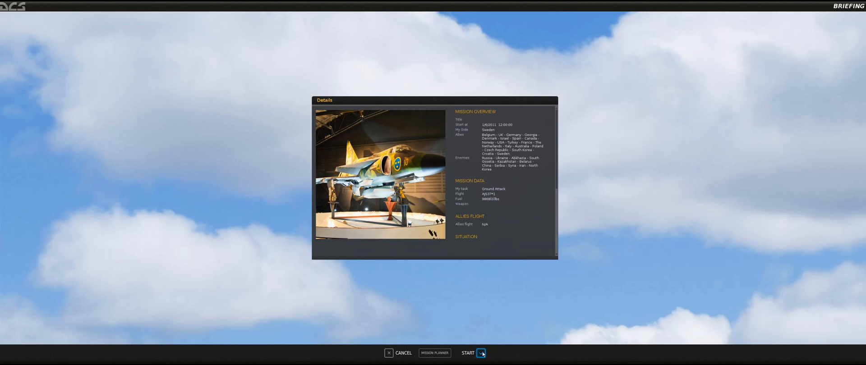
left_click(467, 353)
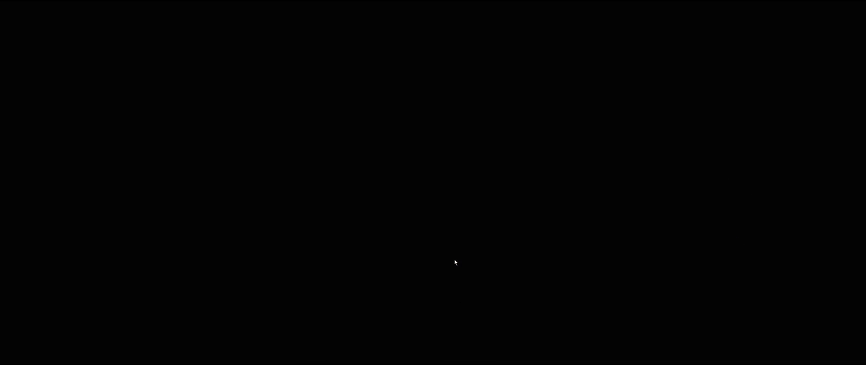
mouse_move(451, 288)
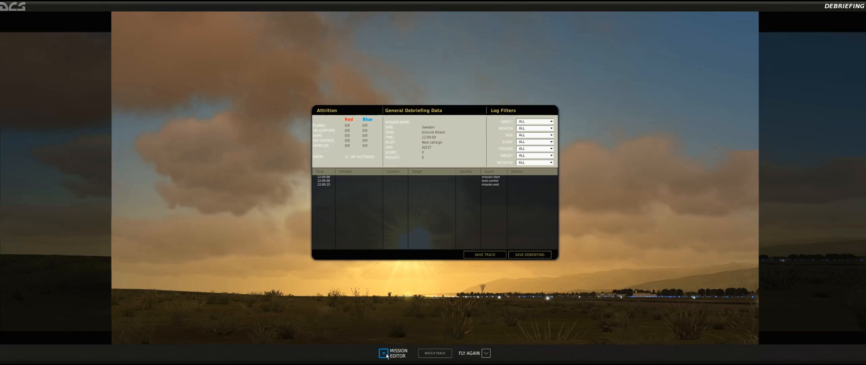
Step: Return from the debriefing to the Mission Editor and select the Senaki-Kolkhi fighter group
left_click(382, 353)
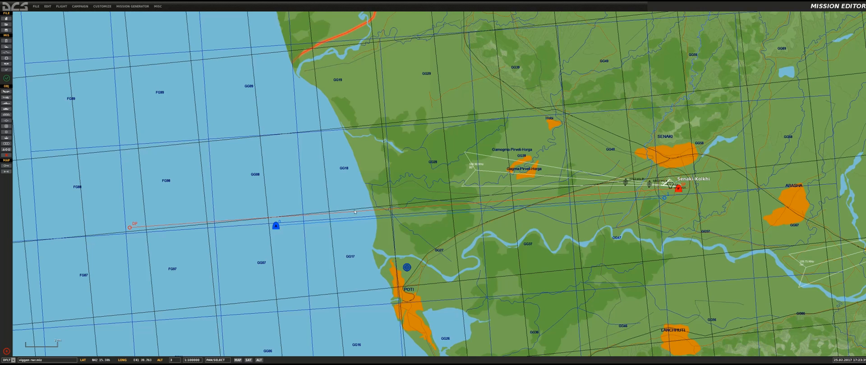
mouse_move(368, 225)
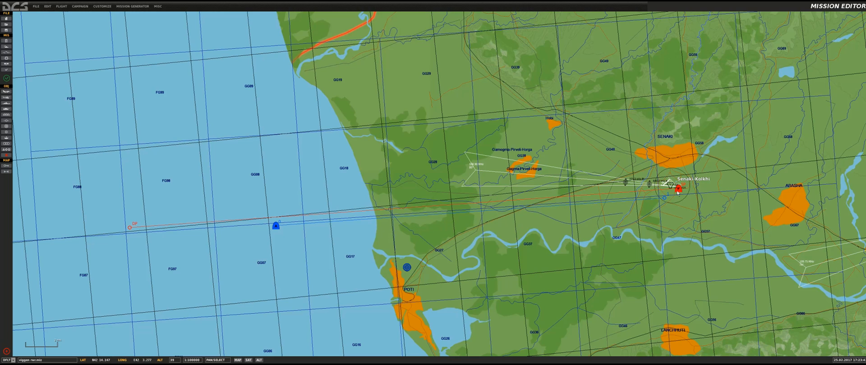
left_click(677, 187)
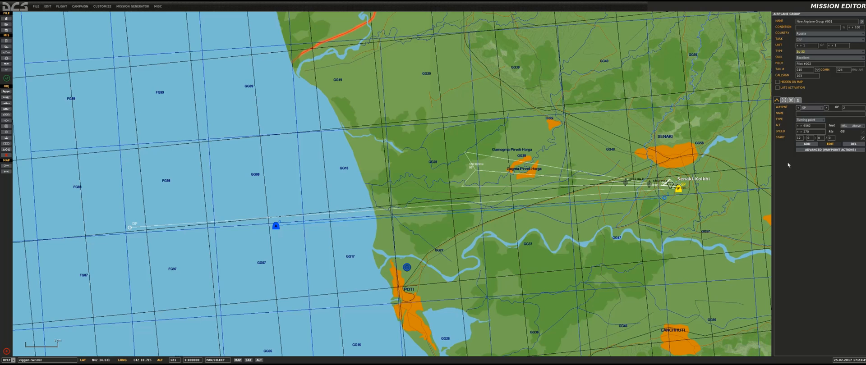
left_click(810, 51)
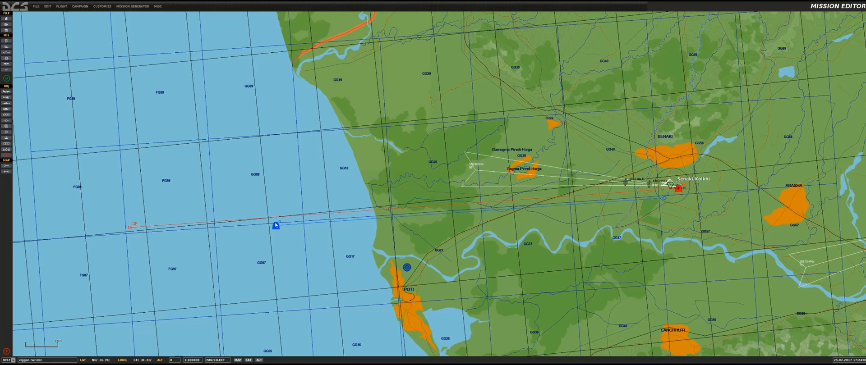
Step: Place a new American fighter group over the sea and choose its paint scheme
left_click(275, 224)
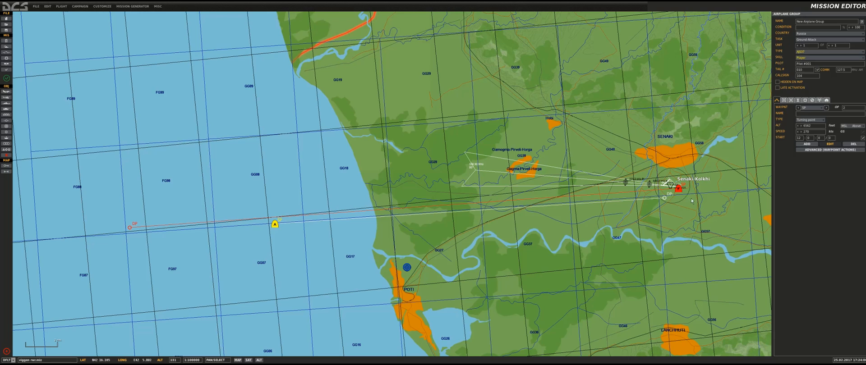
left_click(828, 32)
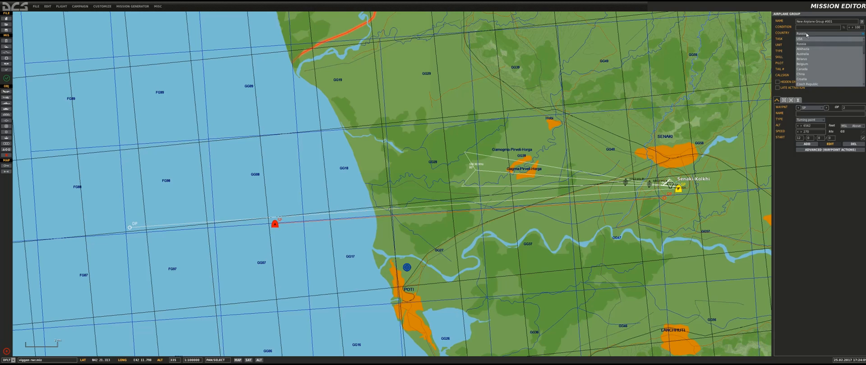
left_click(801, 39)
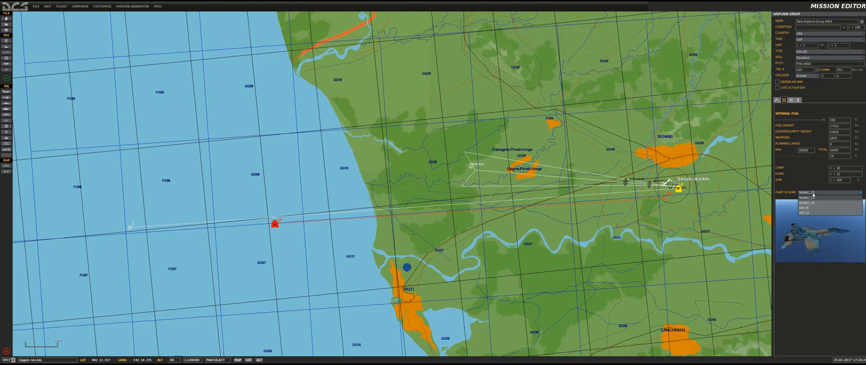
left_click(806, 213)
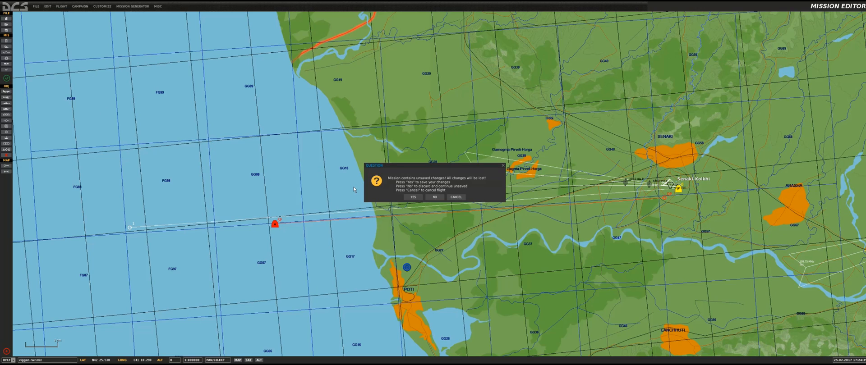
mouse_move(413, 198)
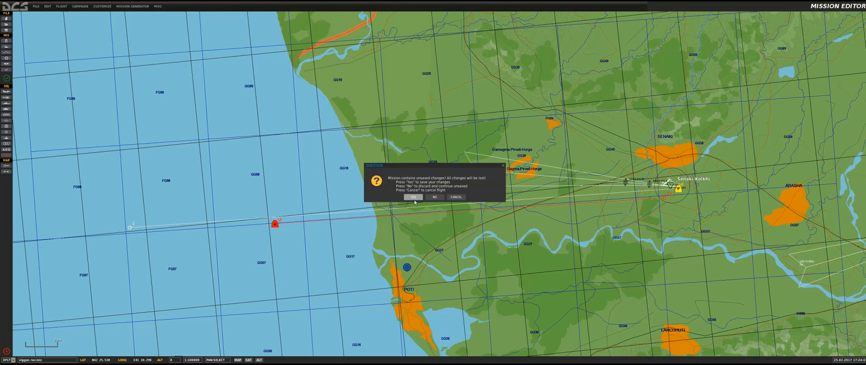
Step: Answer Yes to save the mission changes before flying
left_click(413, 198)
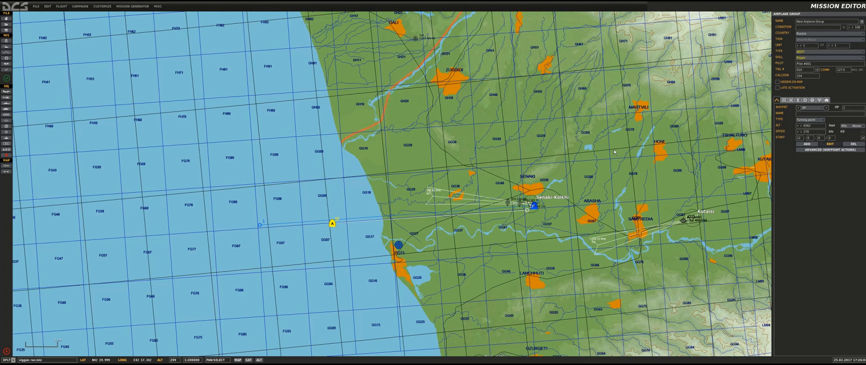
mouse_move(452, 230)
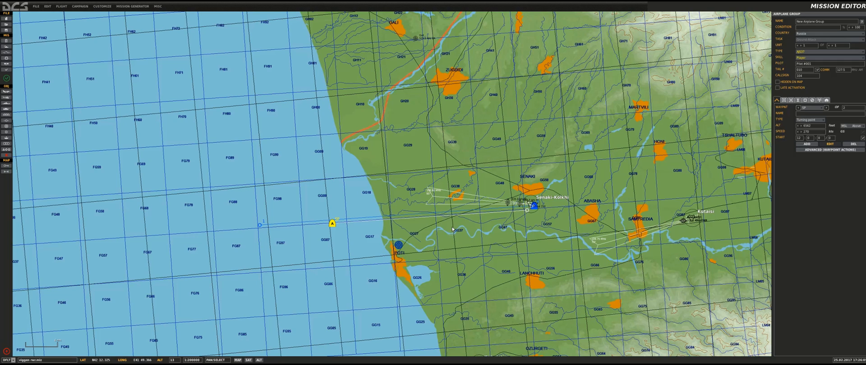
mouse_move(635, 113)
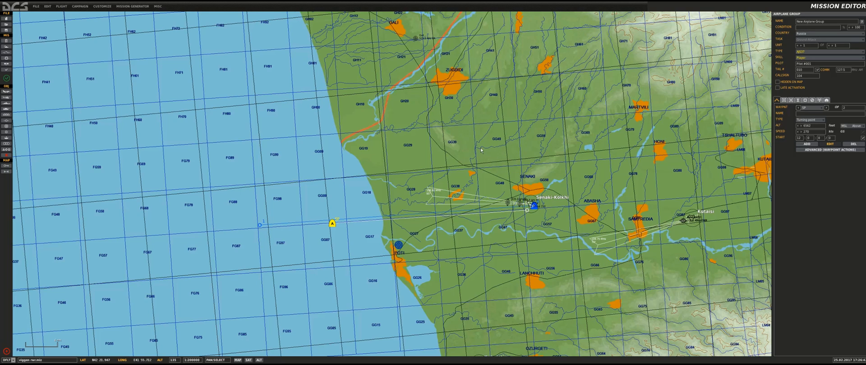
mouse_move(411, 164)
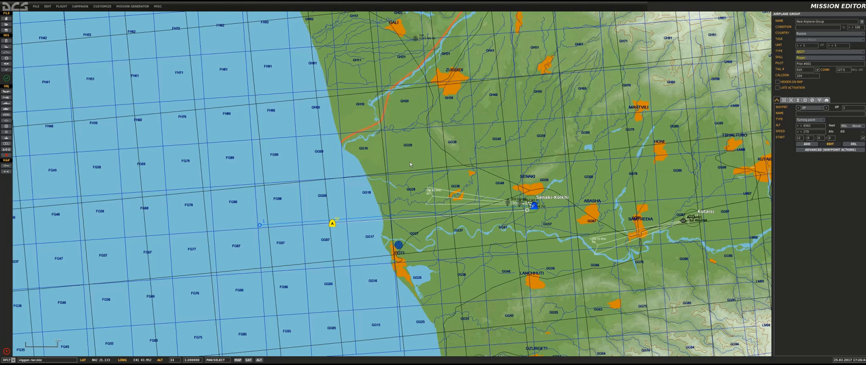
mouse_move(385, 179)
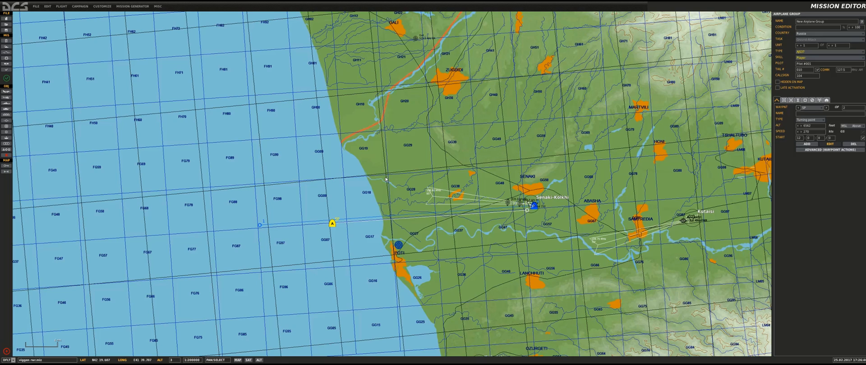
mouse_move(387, 180)
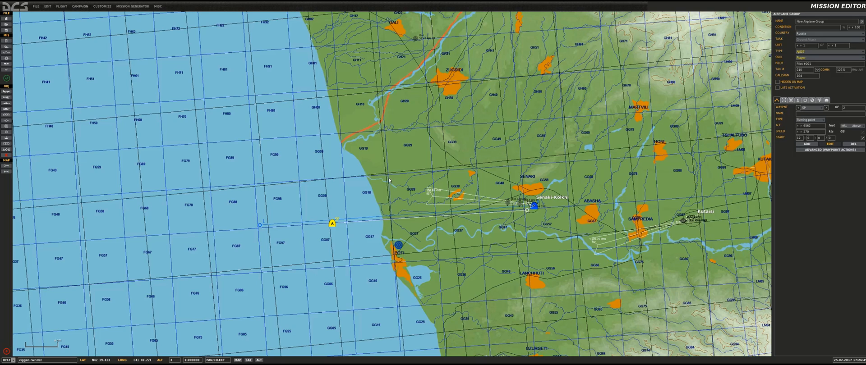
mouse_move(528, 225)
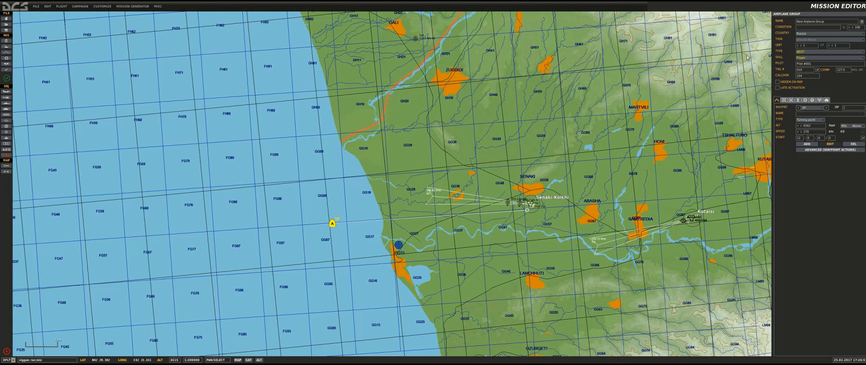
Step: Set the Viggen airplane group's country to Sweden
left_click(822, 33)
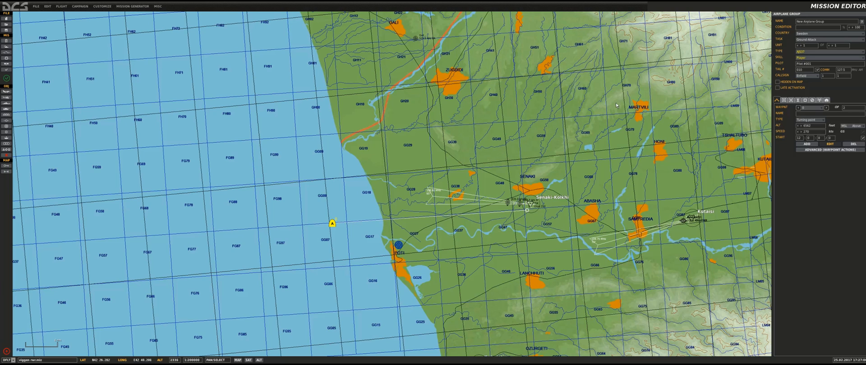
mouse_move(386, 176)
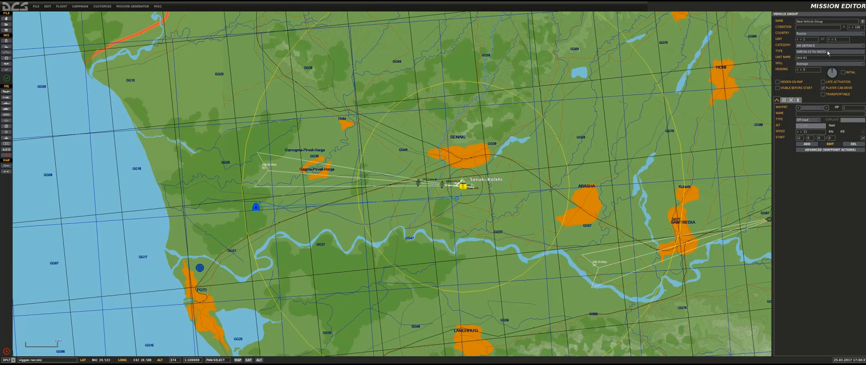
Step: Switch the Senaki-Kolkhi air-defence group's type to the SA-3 S-125 SR P-19 search radar
left_click(823, 51)
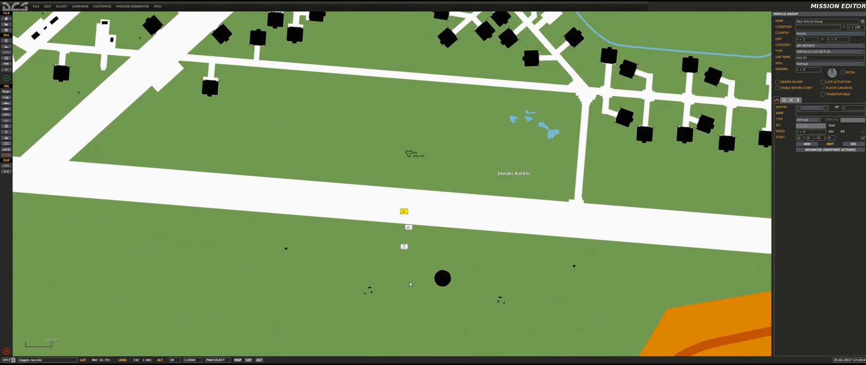
Step: Select the Viggen group over the sea near Poti and show its country list
left_click(828, 51)
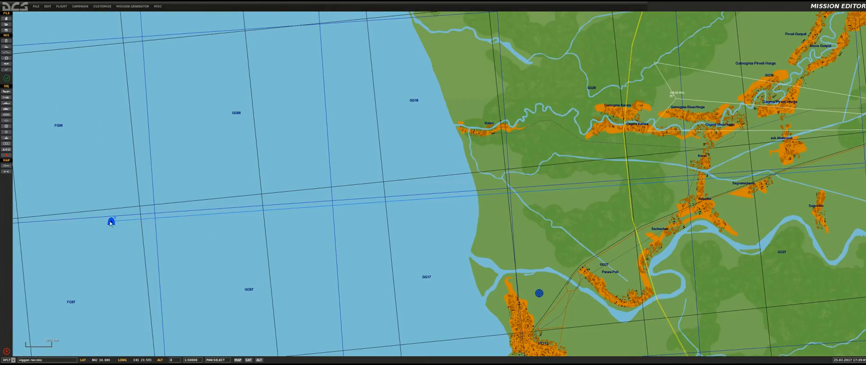
left_click(111, 221)
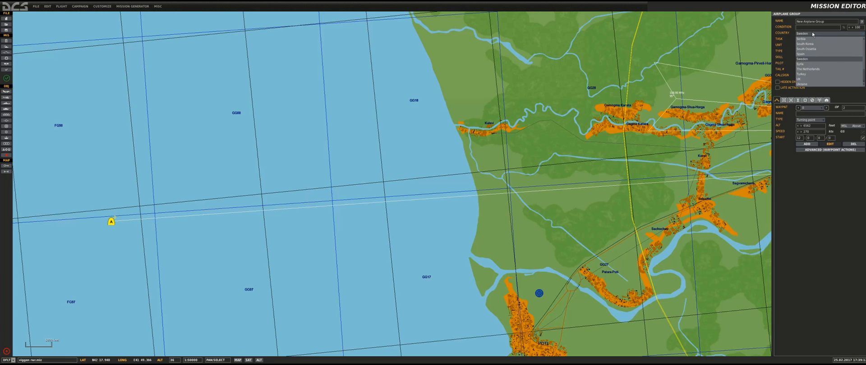